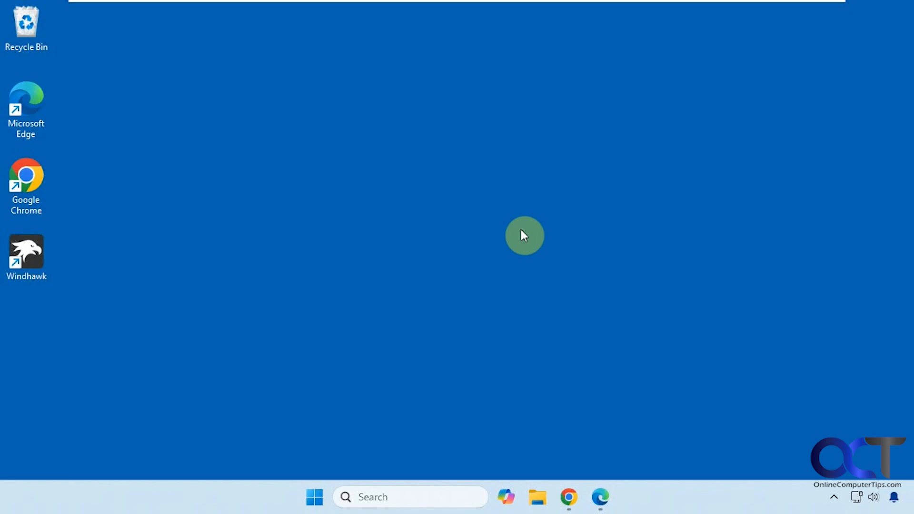
pyautogui.moveTo(549, 466)
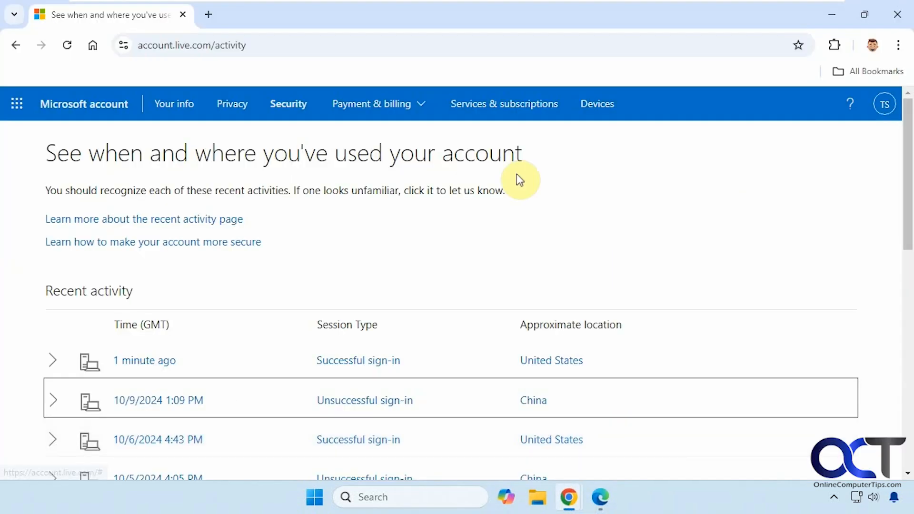
pyautogui.moveTo(216, 46)
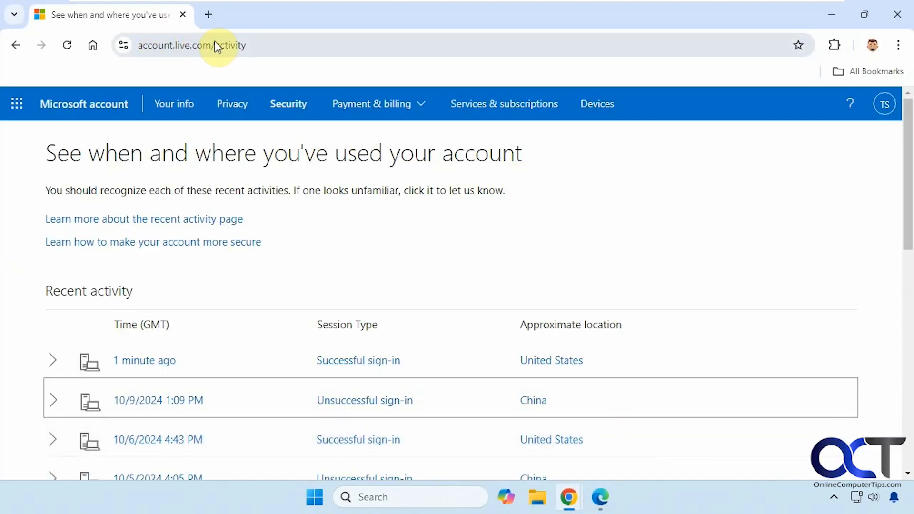
pyautogui.moveTo(124, 146)
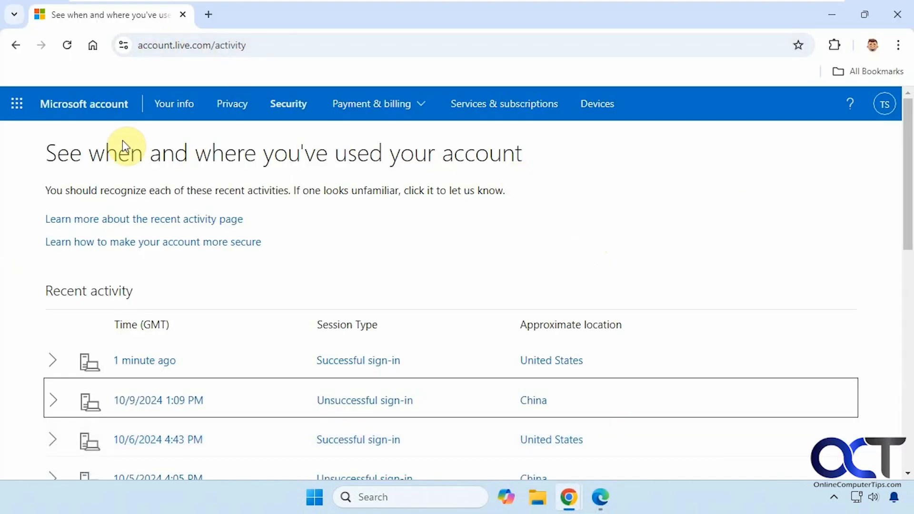
pyautogui.moveTo(282, 156)
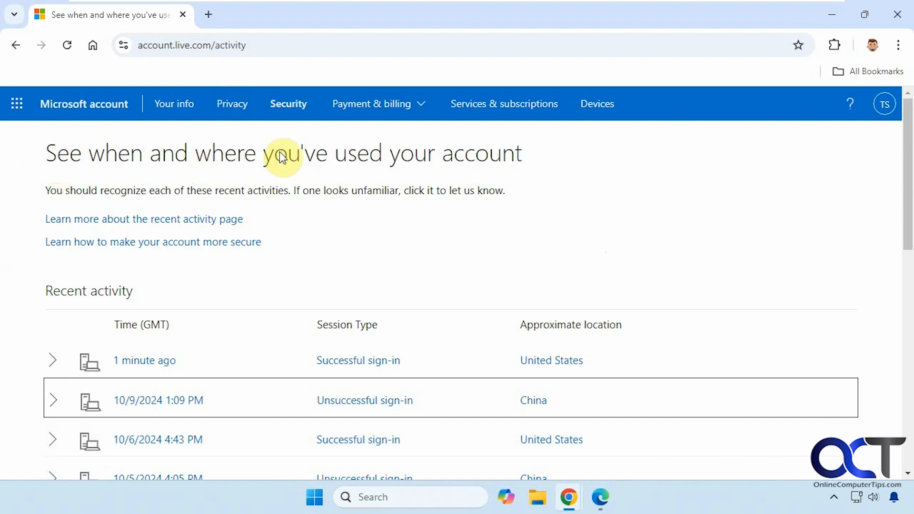
# Scroll the Recent activity list to locate the 9/11/2024 unsuccessful sign-in from China.
pyautogui.scroll(-3)
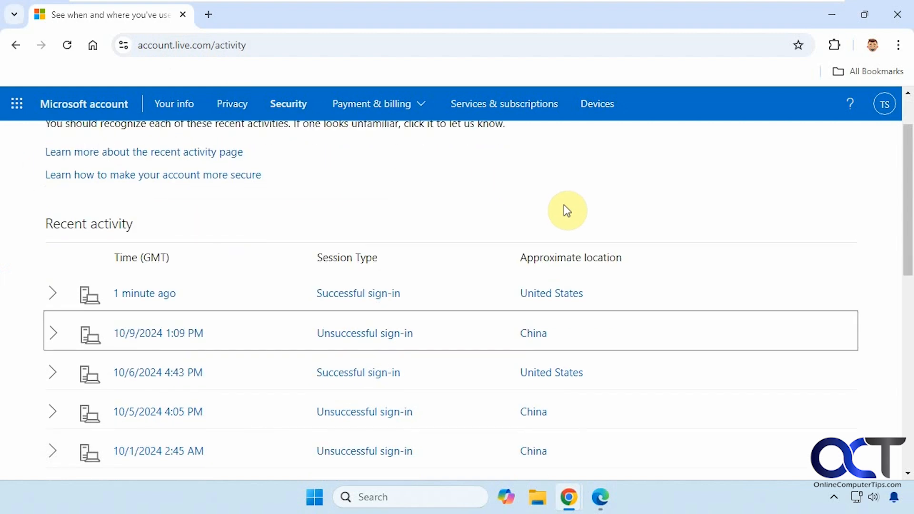
pyautogui.scroll(-3)
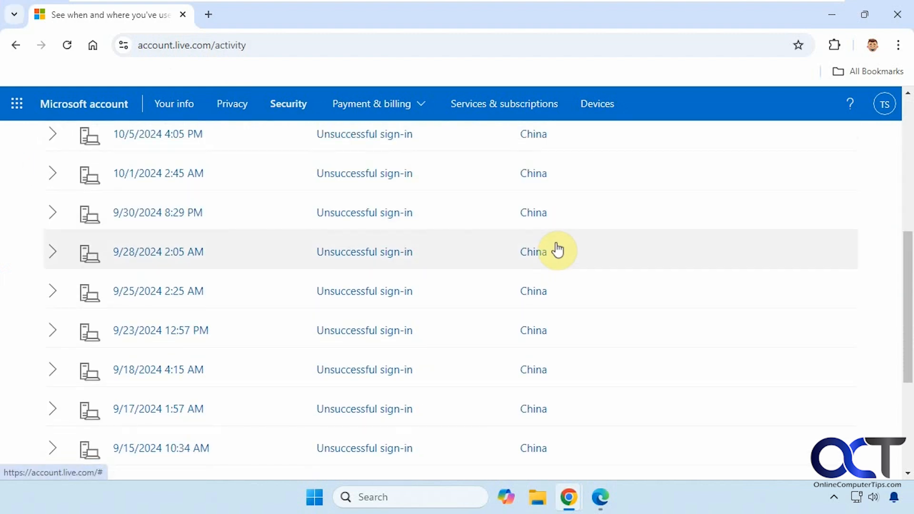
pyautogui.scroll(3)
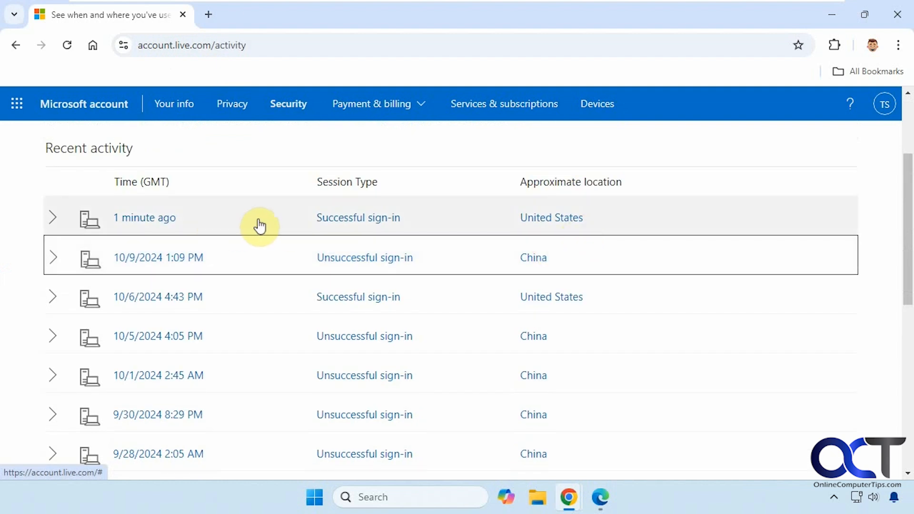
pyautogui.moveTo(154, 219)
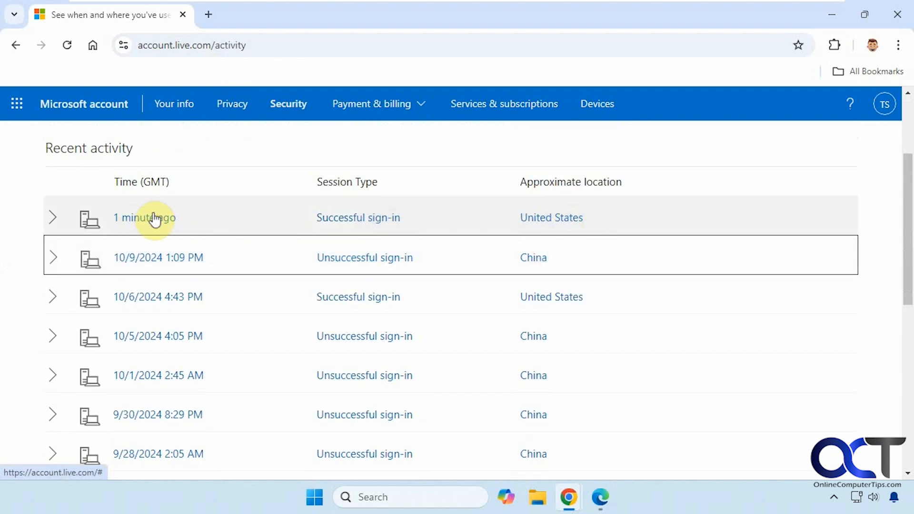
pyautogui.moveTo(449, 291)
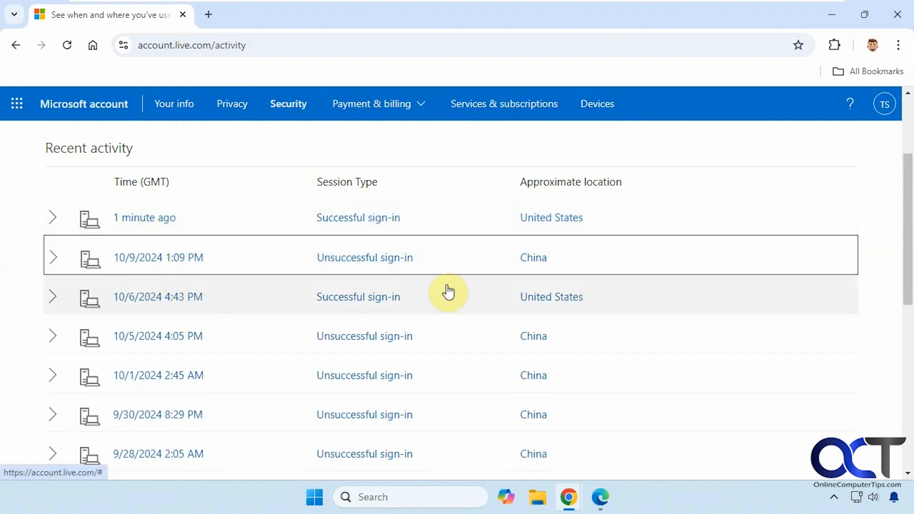
pyautogui.moveTo(598, 310)
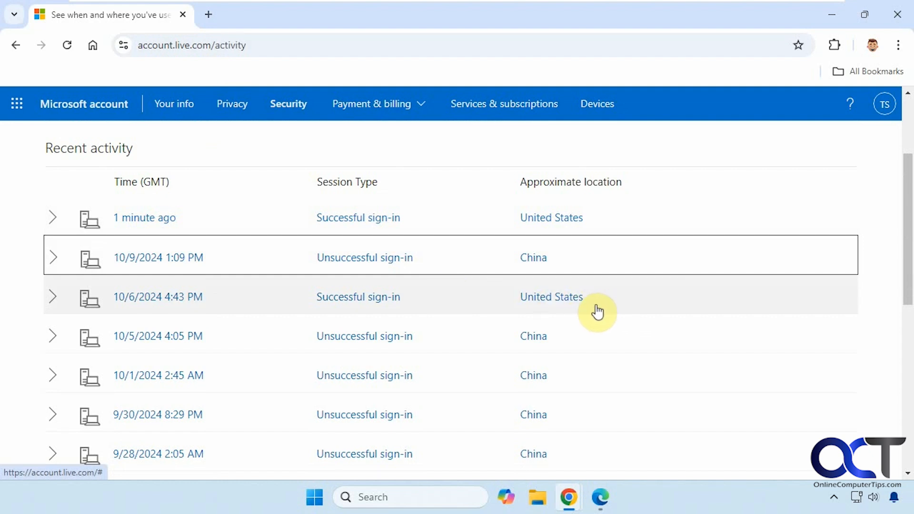
pyautogui.scroll(-3)
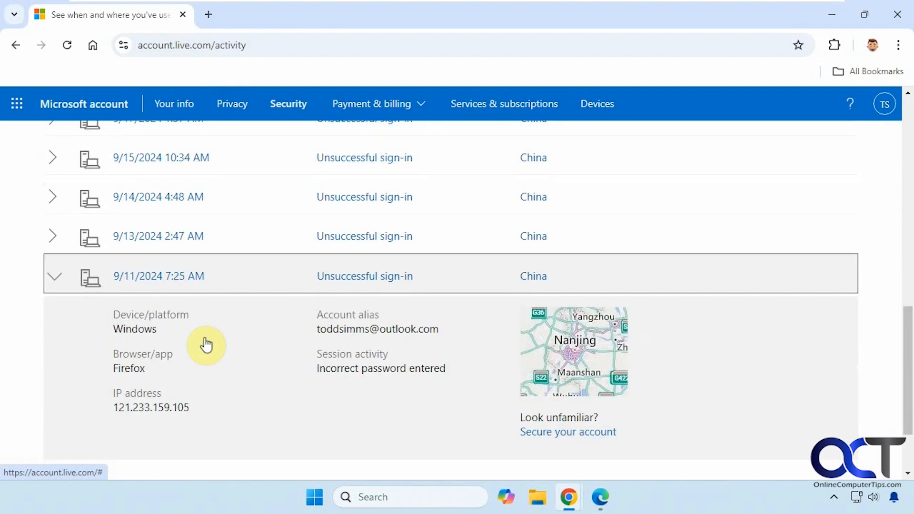
pyautogui.scroll(-3)
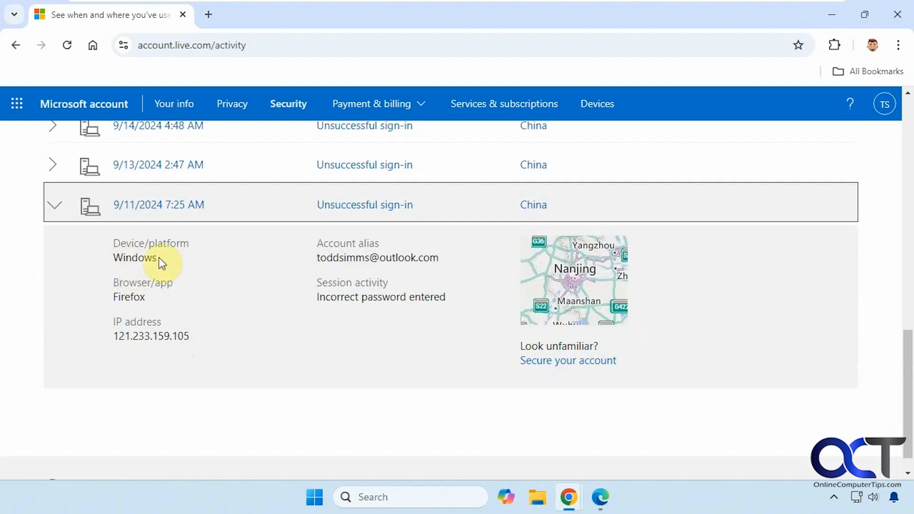
pyautogui.moveTo(156, 329)
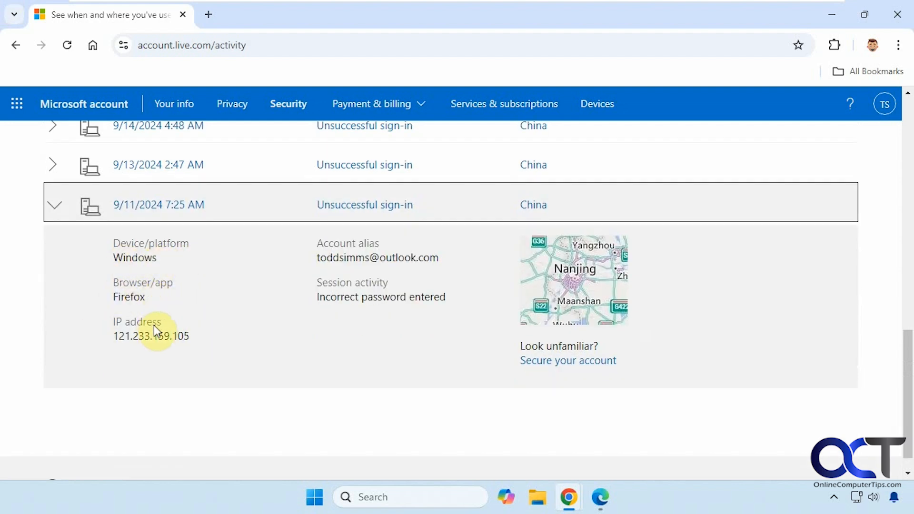
pyautogui.moveTo(321, 295)
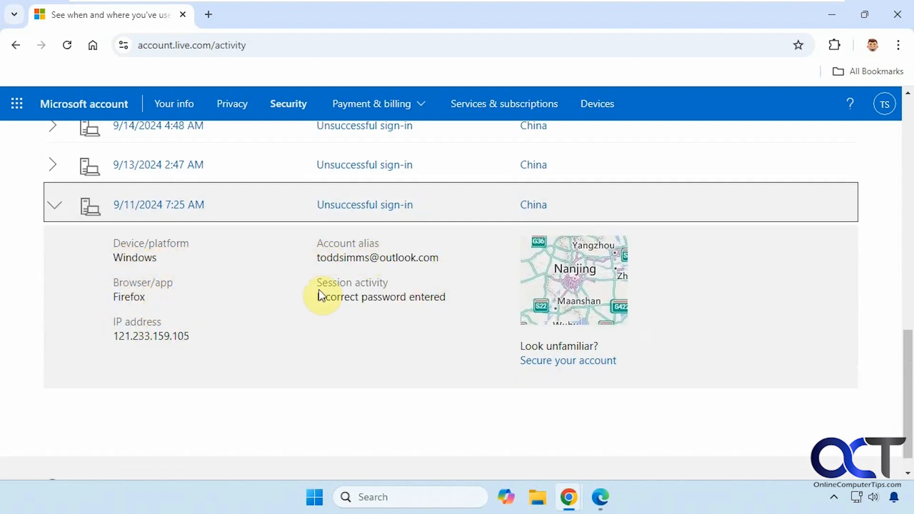
pyautogui.moveTo(420, 301)
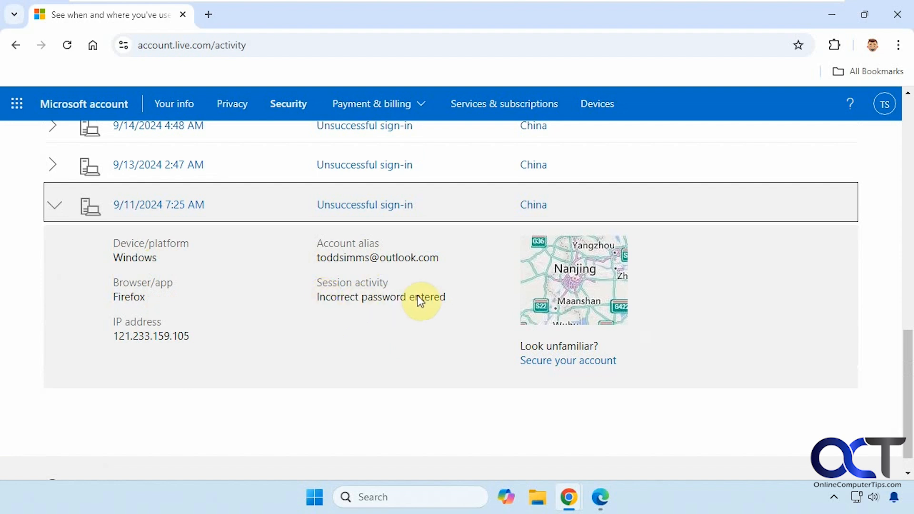
pyautogui.moveTo(445, 315)
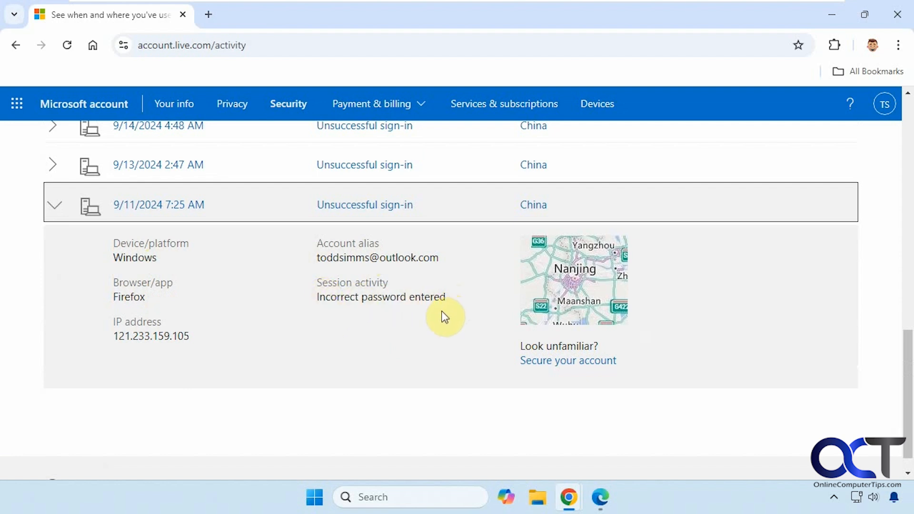
# Report the 9/11/2024 China sign-in as unfamiliar and view the account security tips guide.
pyautogui.click(567, 360)
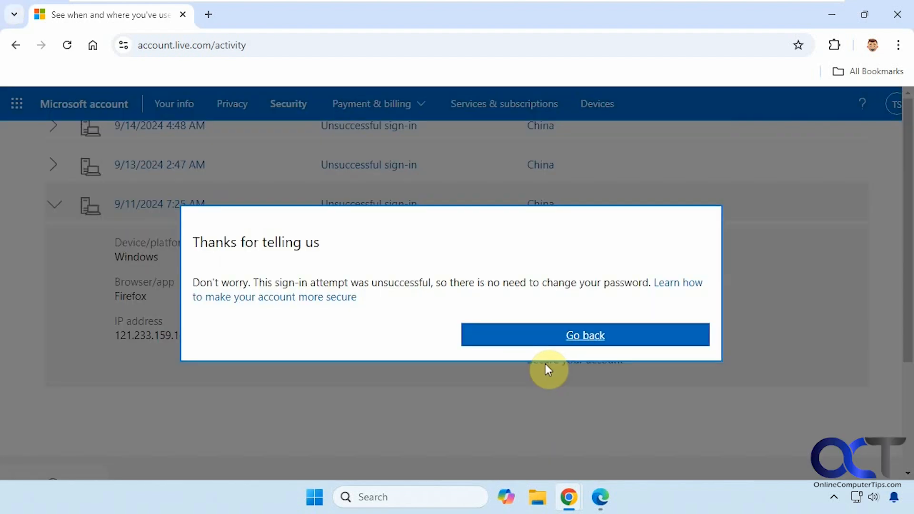
pyautogui.moveTo(397, 256)
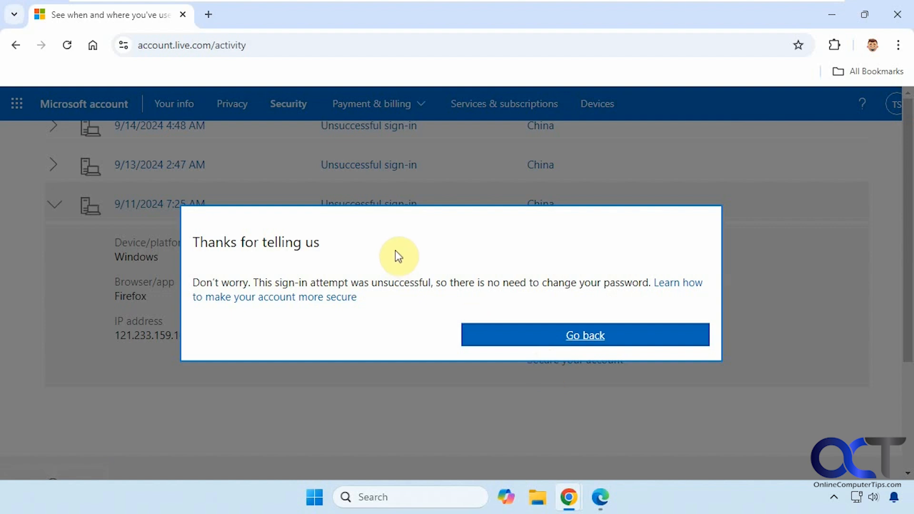
pyautogui.moveTo(400, 277)
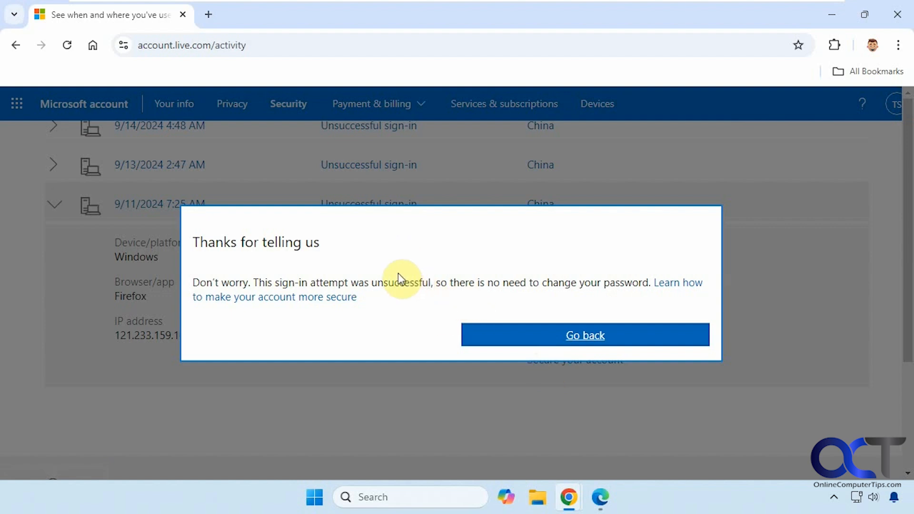
pyautogui.moveTo(307, 305)
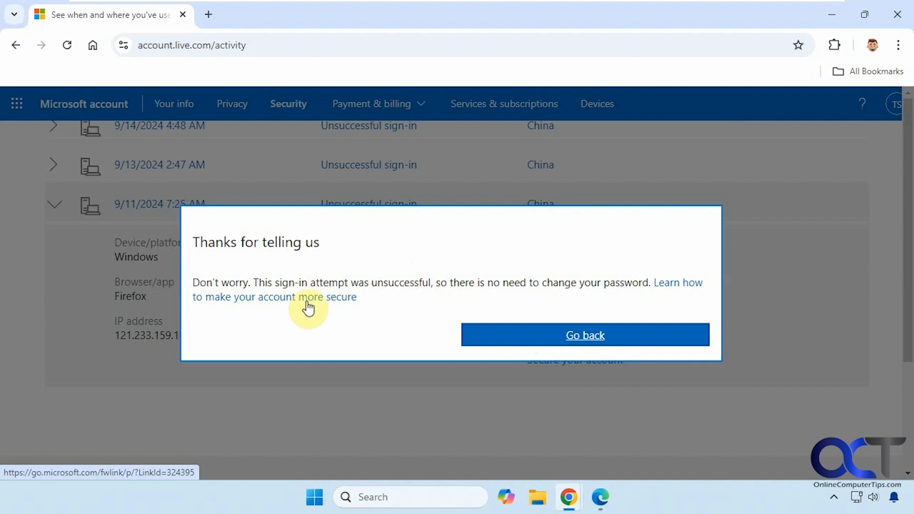
pyautogui.click(273, 297)
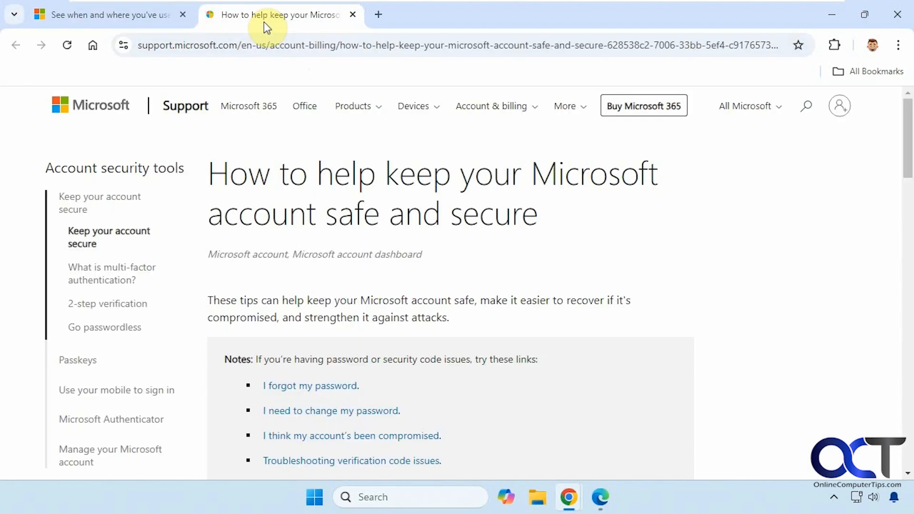
pyautogui.scroll(-3)
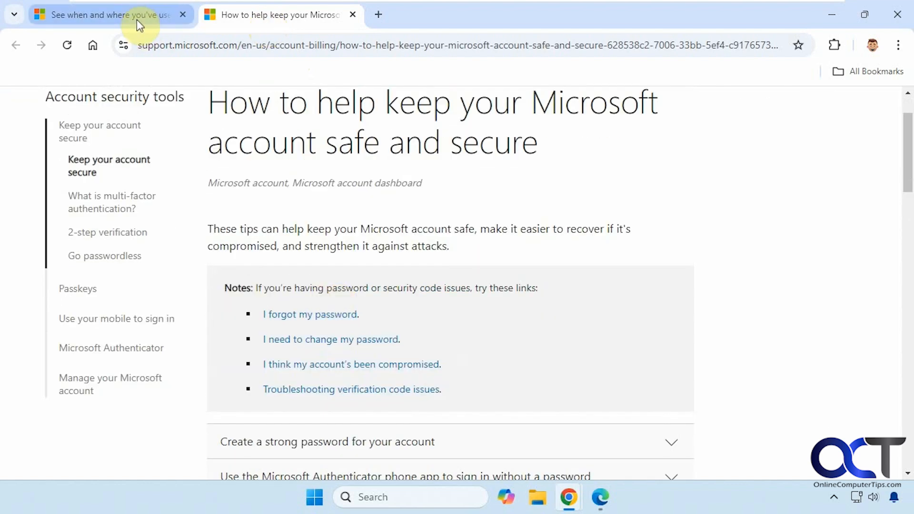
# Return to the activity tab and collapse the 9/11/2024 entry, leaving the list of China sign-ins.
pyautogui.click(105, 14)
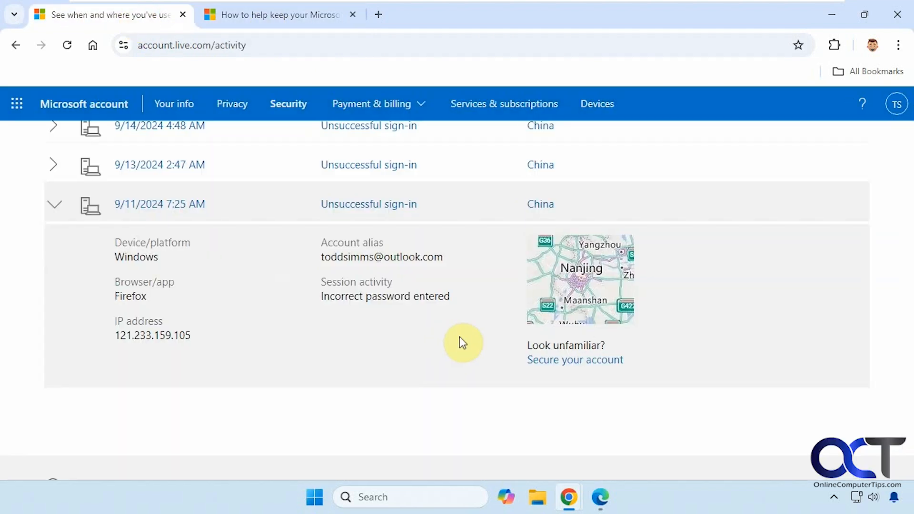
pyautogui.click(55, 204)
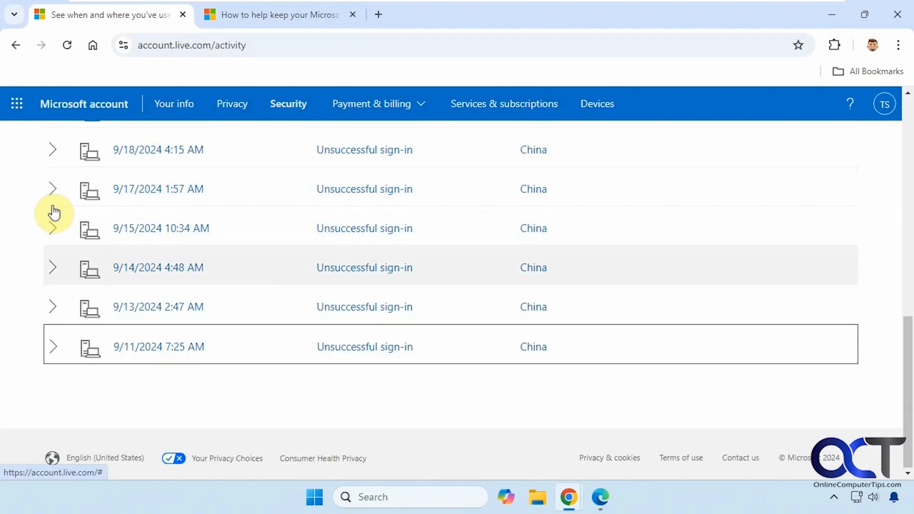
pyautogui.moveTo(360, 323)
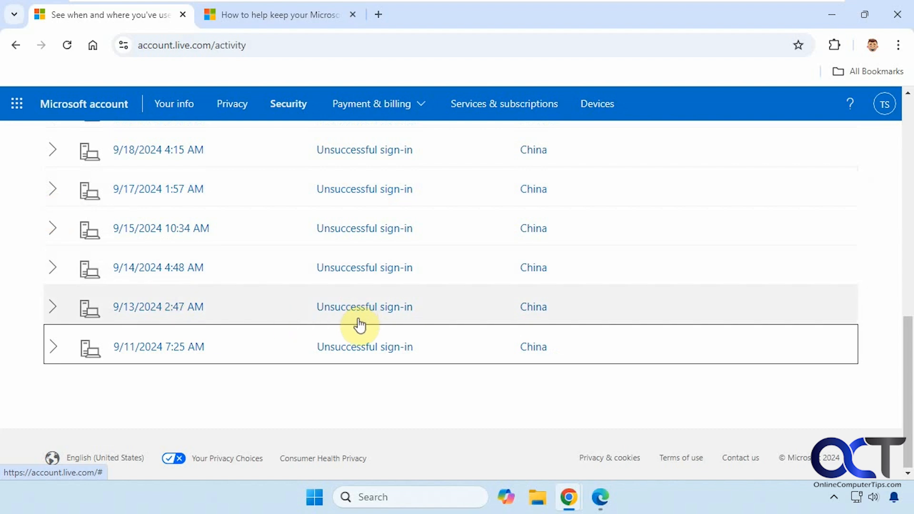
pyautogui.scroll(3)
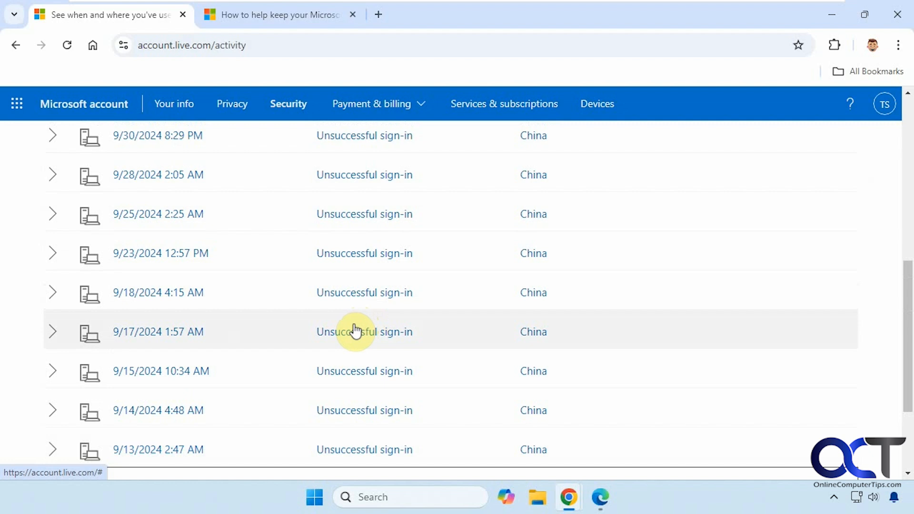
pyautogui.scroll(-3)
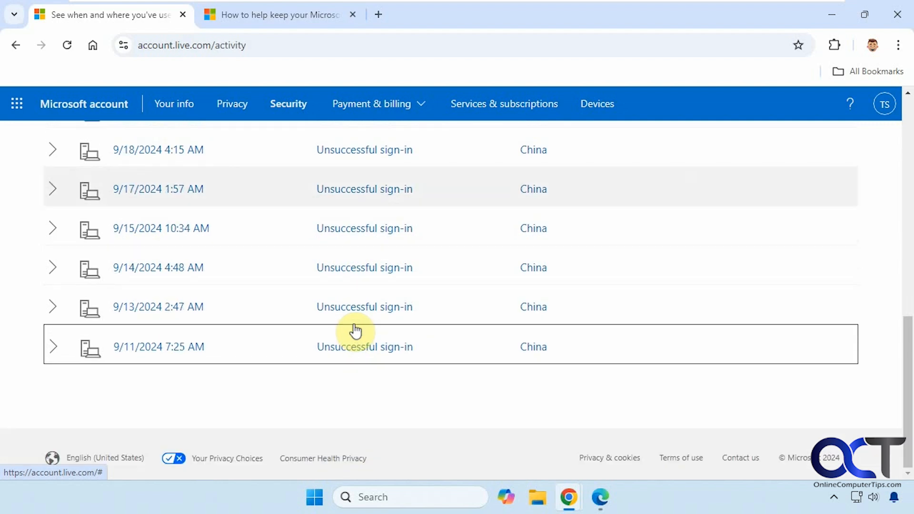
pyautogui.moveTo(325, 335)
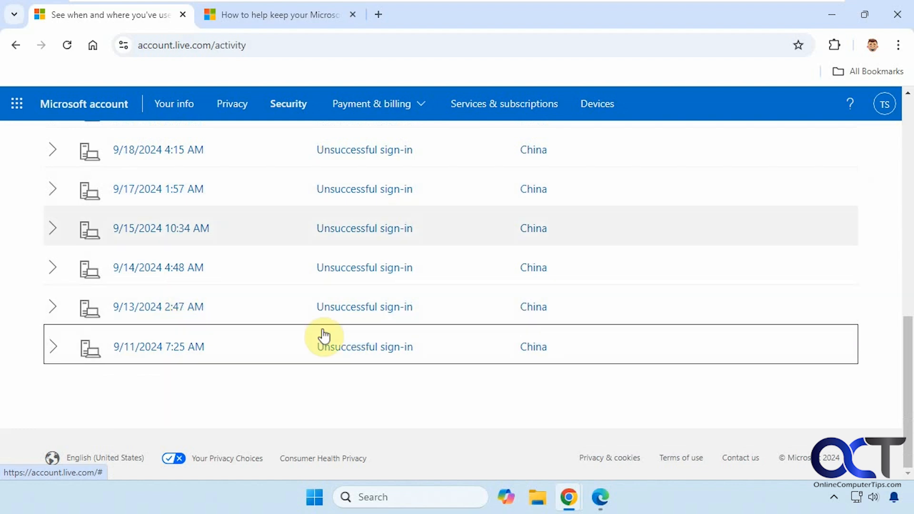
pyautogui.moveTo(885, 413)
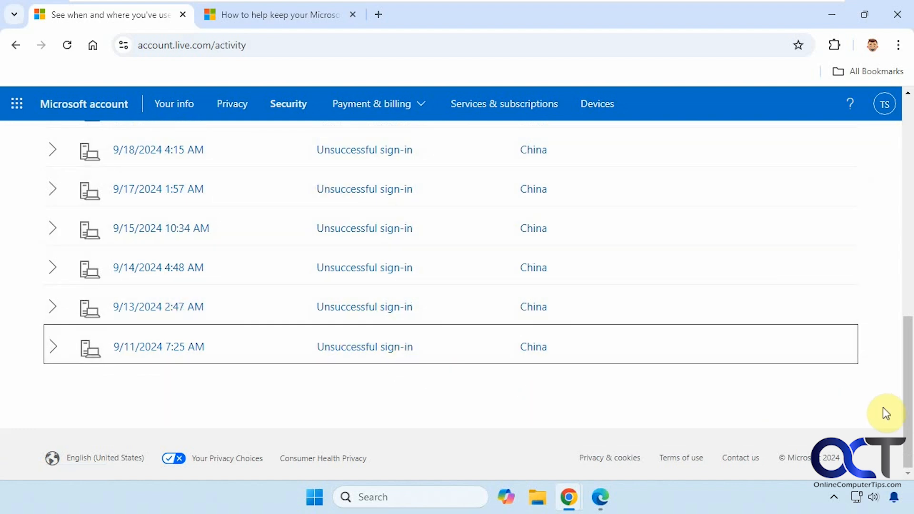
pyautogui.moveTo(906, 424)
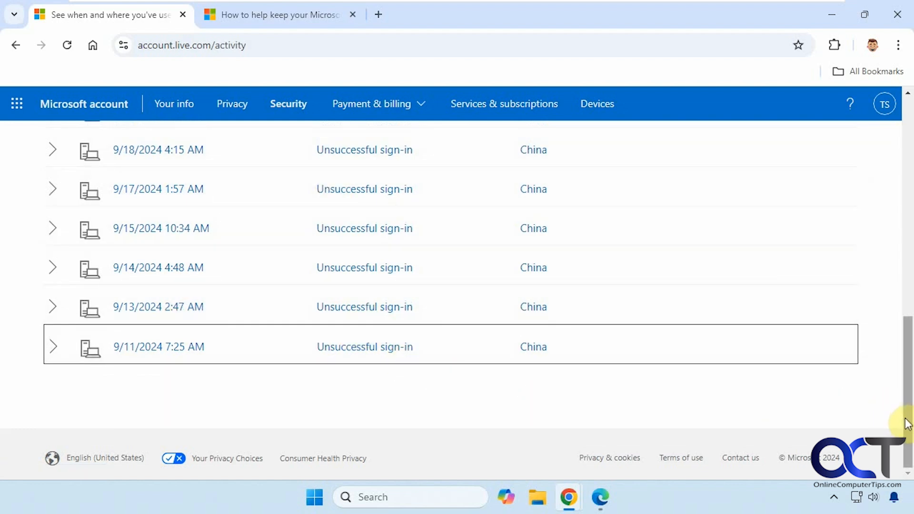
pyautogui.scroll(3)
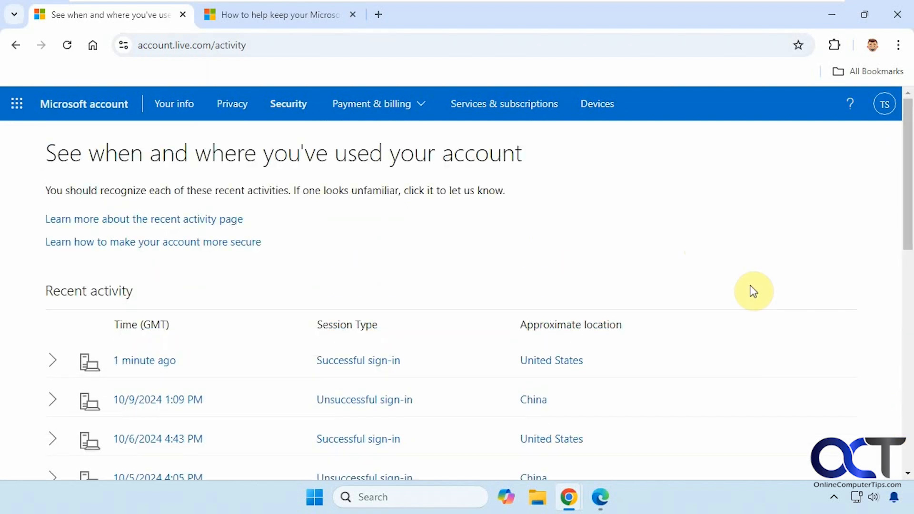
pyautogui.moveTo(664, 268)
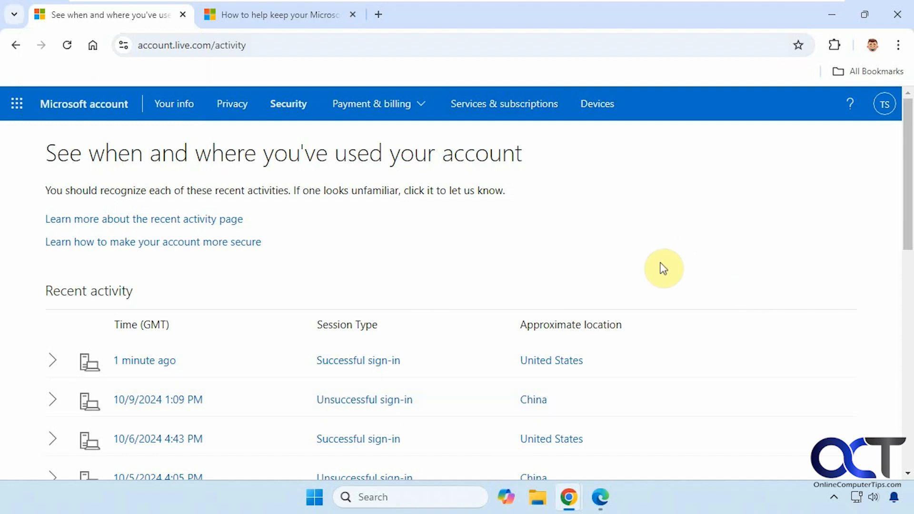
pyautogui.moveTo(631, 212)
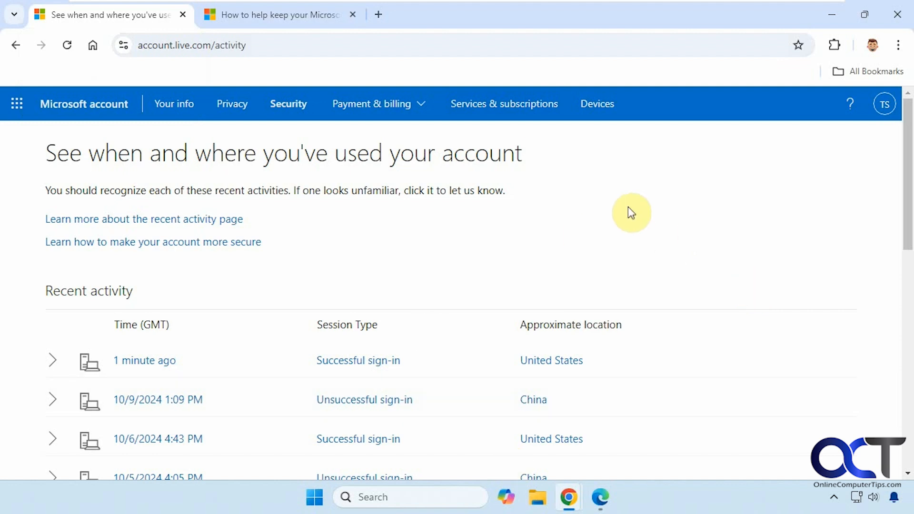